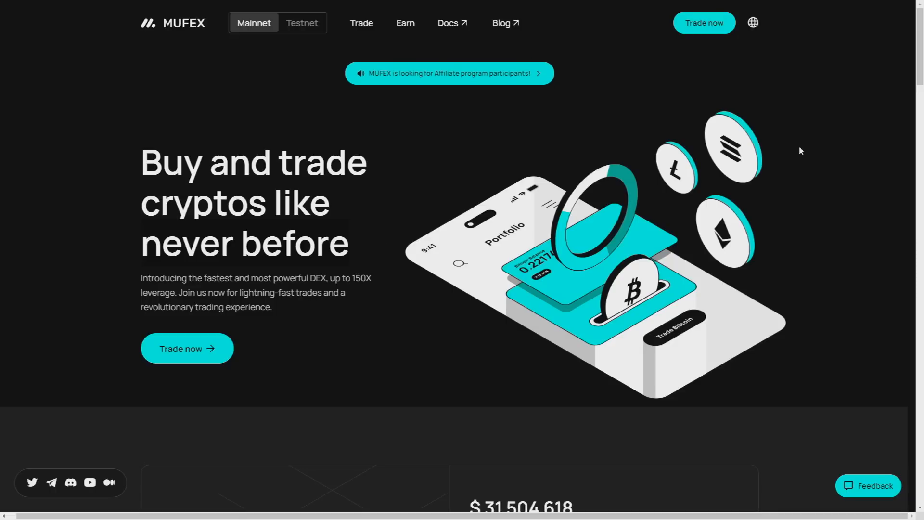
{"action": "mouse_move", "coordinate": [101, 517]}
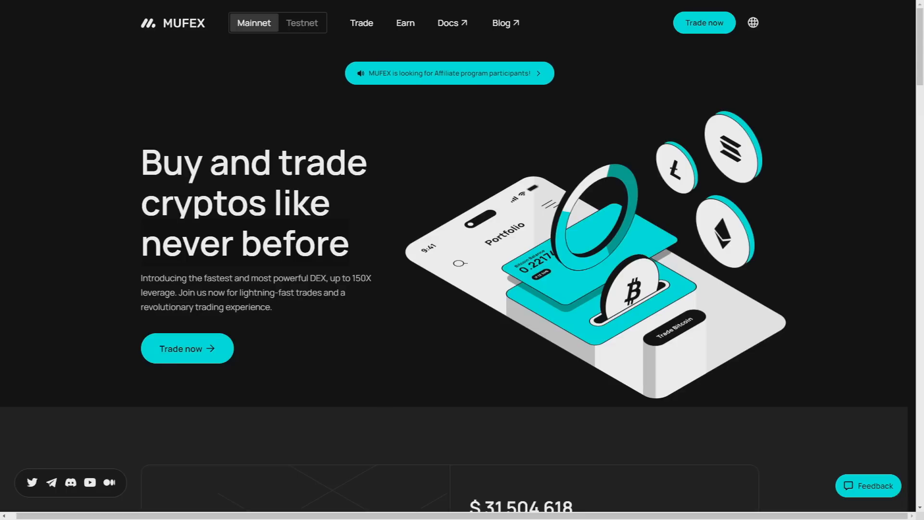
Step: Scroll the homepage down to the turnover, open interest and trader statistics ($31,504,618, $259,723, 19)
{"action": "scroll", "scroll_direction": "down", "scroll_amount": 3}
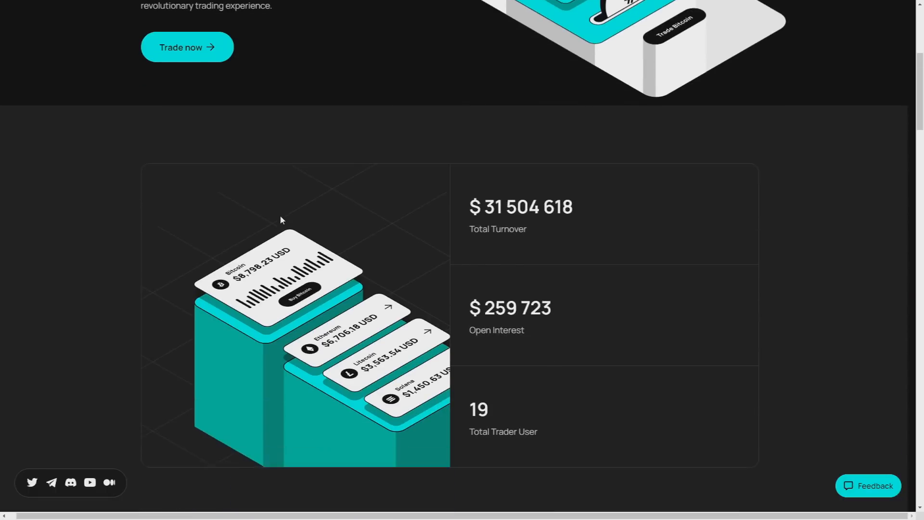
{"action": "scroll", "scroll_direction": "down", "scroll_amount": 3}
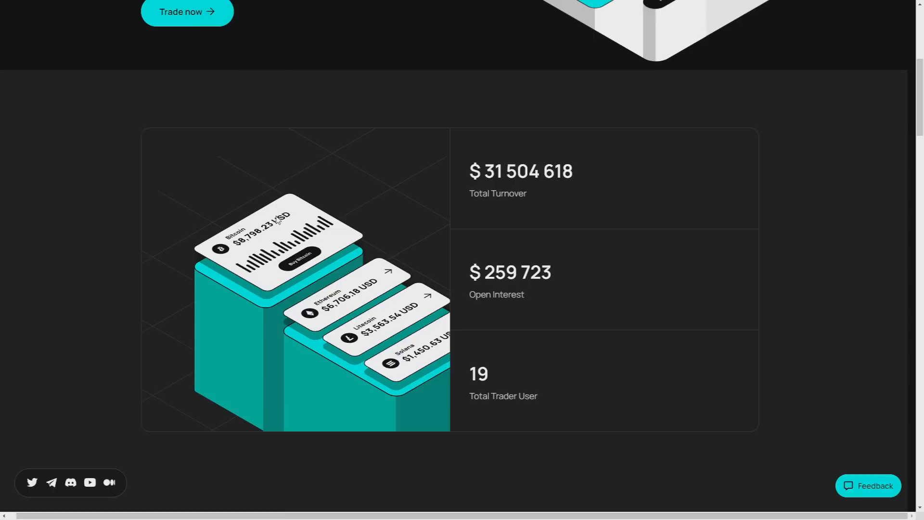
Step: Scroll down to the Decentralized Perpetual Futures feature accordion
{"action": "scroll", "scroll_direction": "down", "scroll_amount": 3}
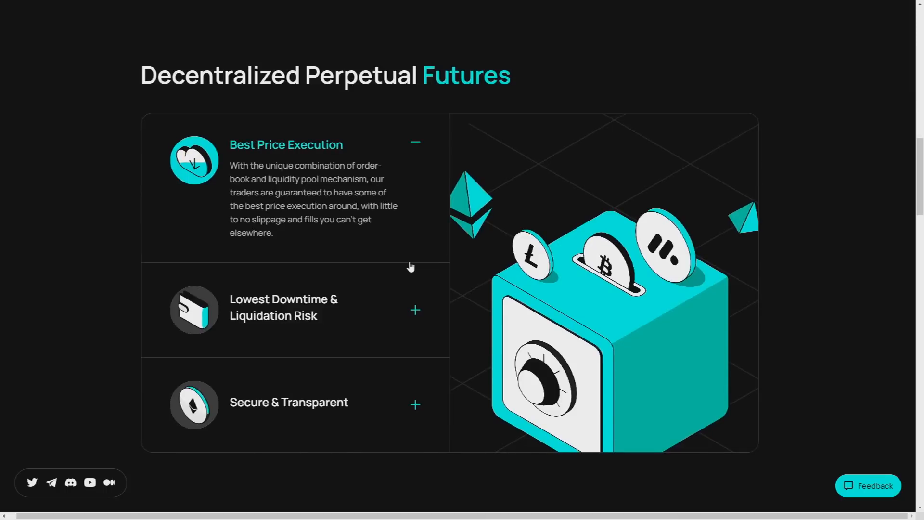
{"action": "mouse_move", "coordinate": [410, 411]}
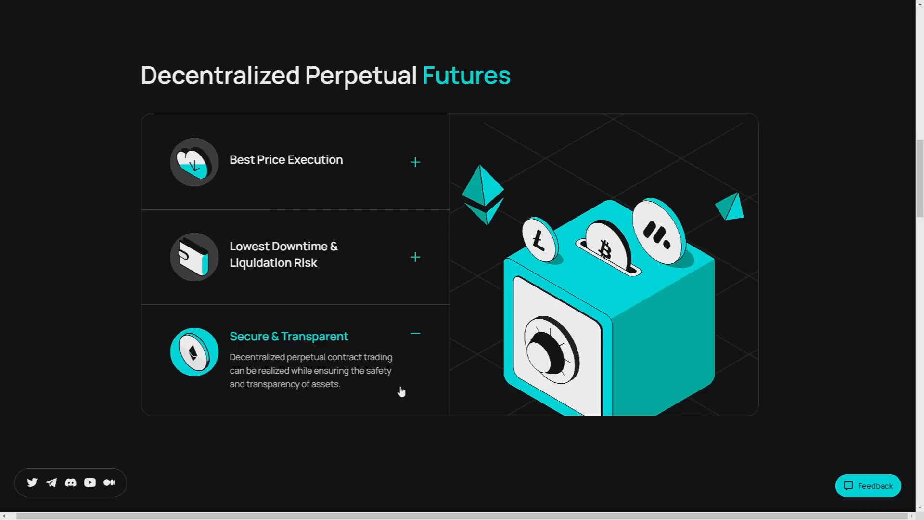
{"action": "mouse_move", "coordinate": [399, 364]}
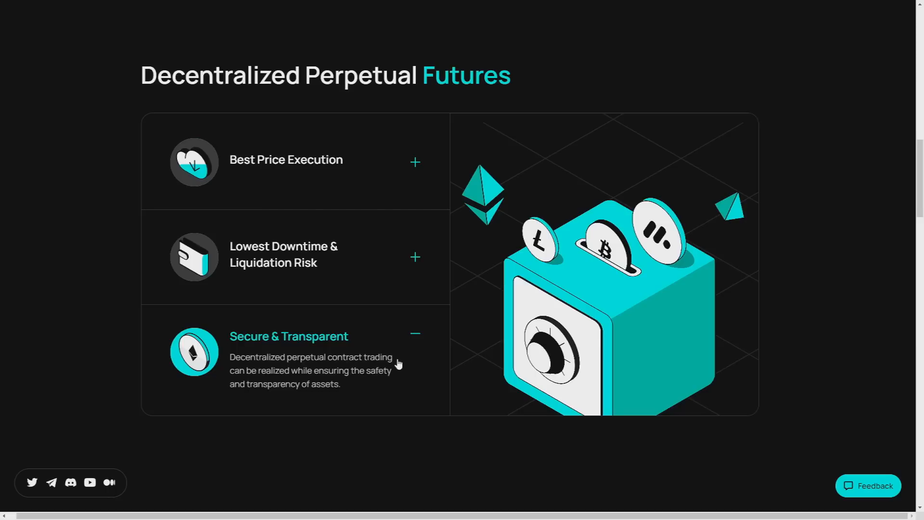
Step: Skim Why MUFEX, then switch to Testnet and open the BTCUSDT trading page
{"action": "scroll", "scroll_direction": "down", "scroll_amount": 3}
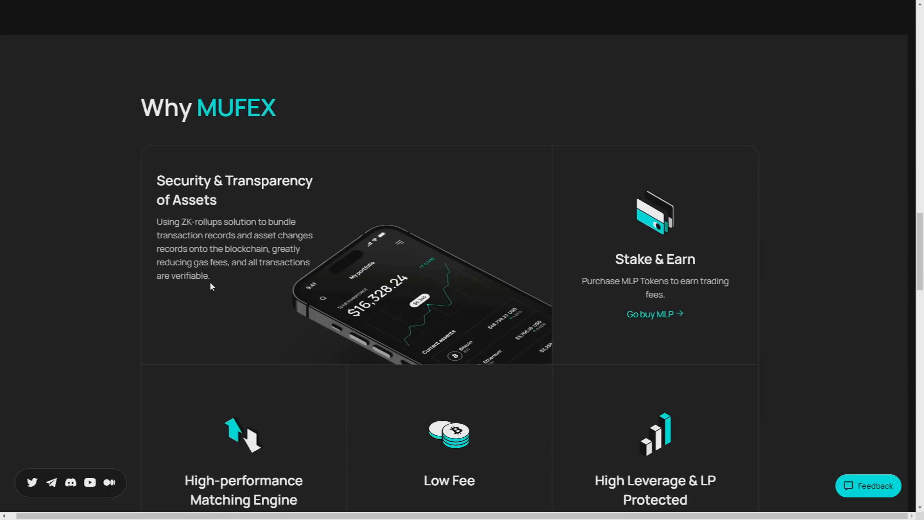
{"action": "mouse_move", "coordinate": [203, 342]}
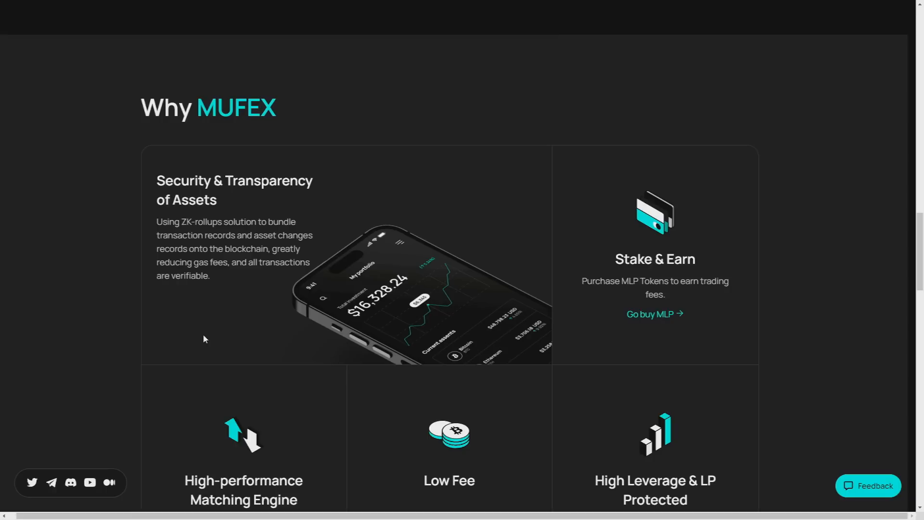
{"action": "mouse_move", "coordinate": [213, 336]}
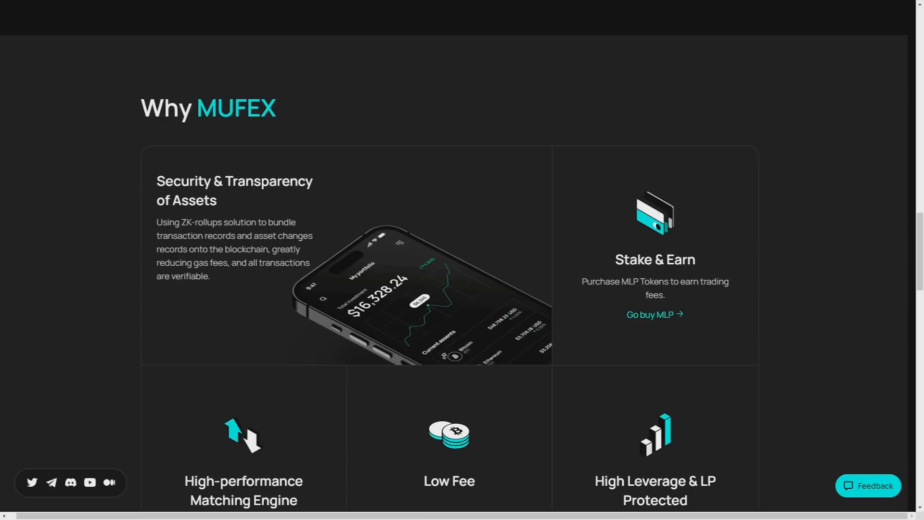
{"action": "scroll", "scroll_direction": "up", "scroll_amount": 3}
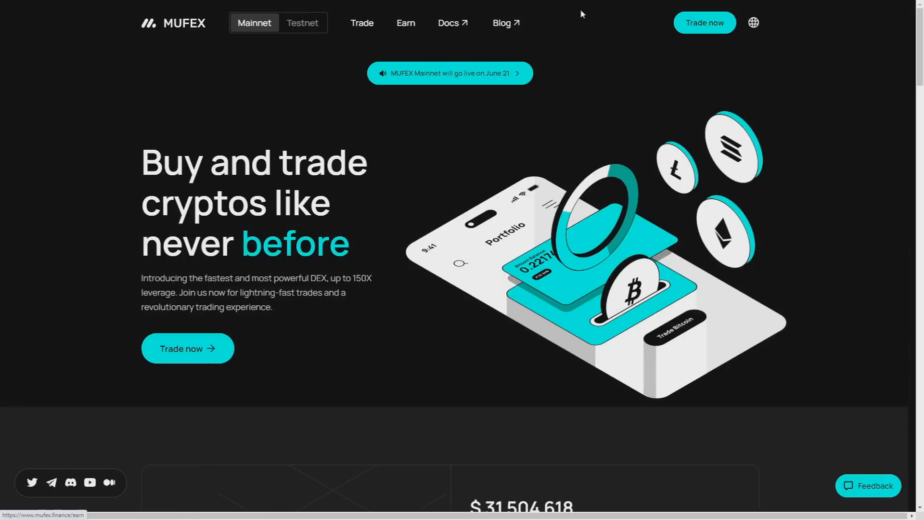
{"action": "left_click", "coordinate": [302, 23]}
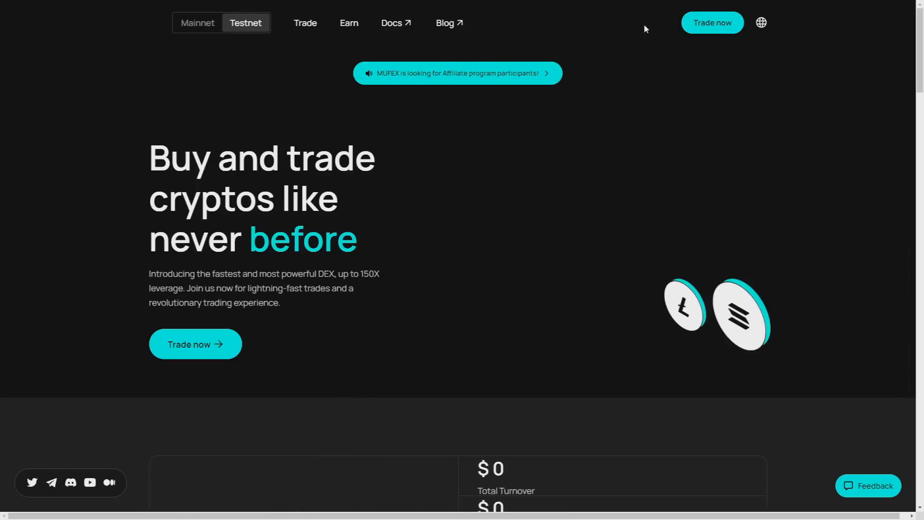
{"action": "left_click", "coordinate": [712, 22]}
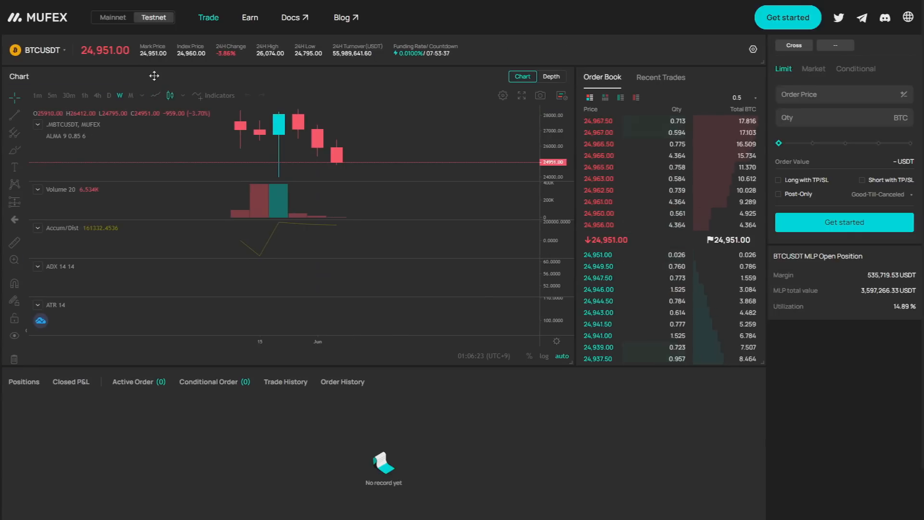
{"action": "mouse_move", "coordinate": [150, 121]}
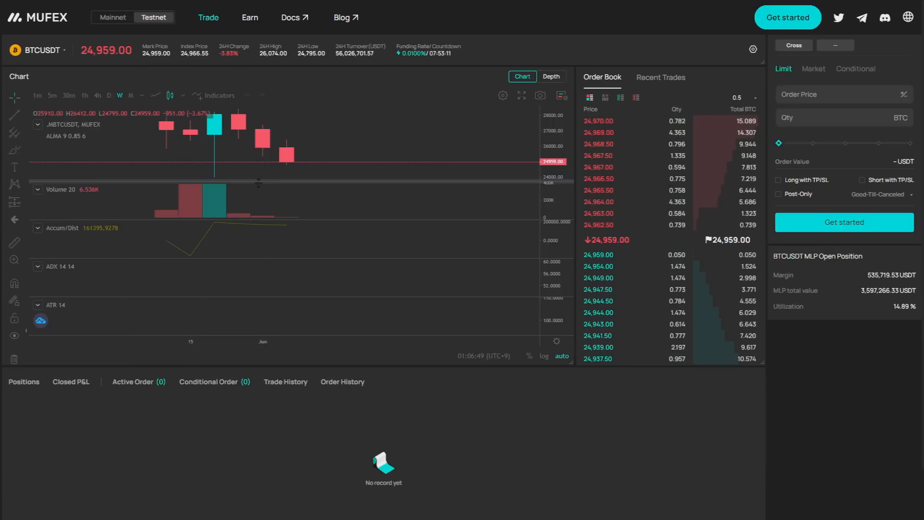
{"action": "mouse_move", "coordinate": [260, 186]}
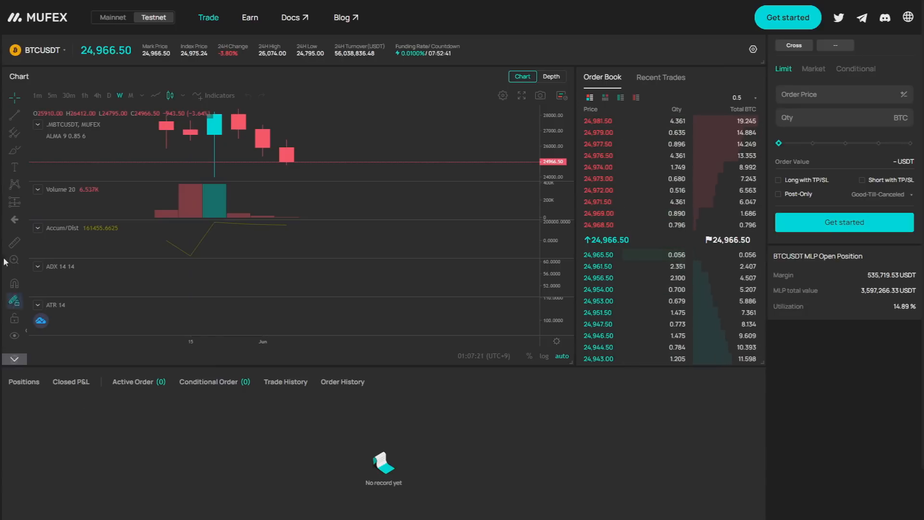
{"action": "mouse_move", "coordinate": [30, 113]}
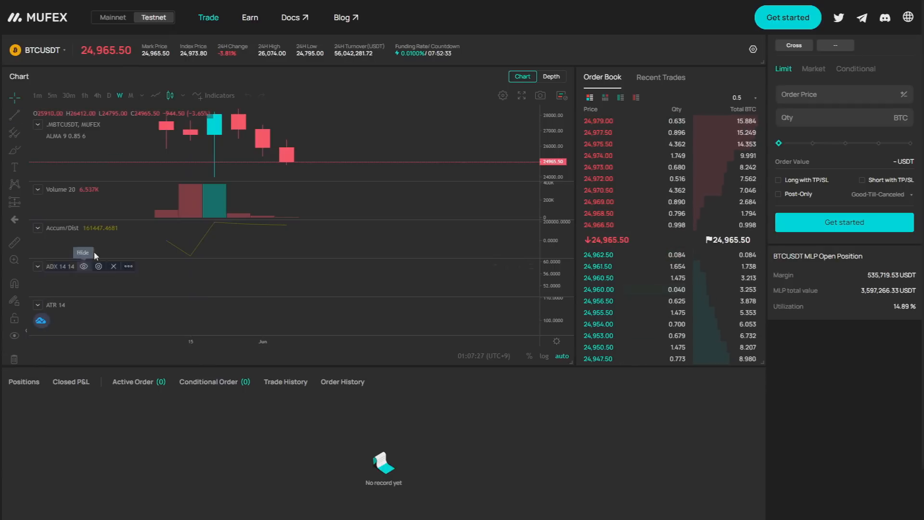
{"action": "mouse_move", "coordinate": [184, 215]}
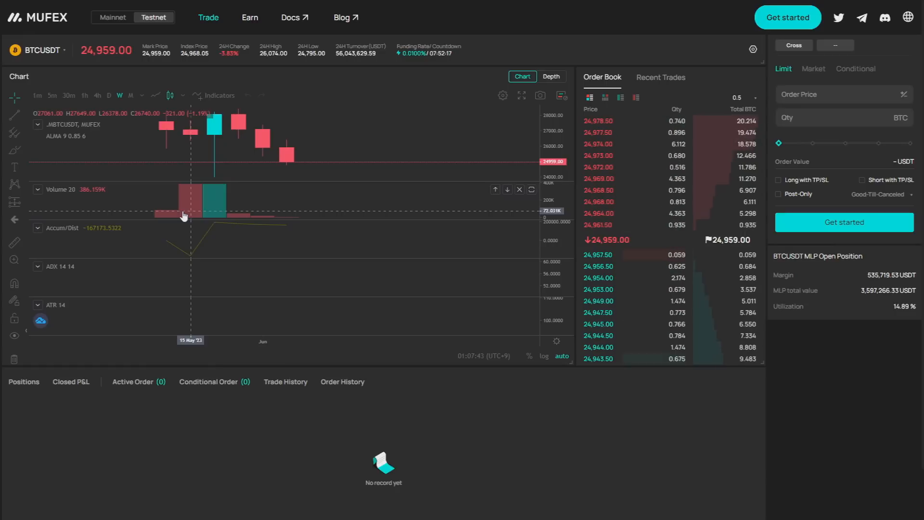
{"action": "left_click", "coordinate": [343, 18]}
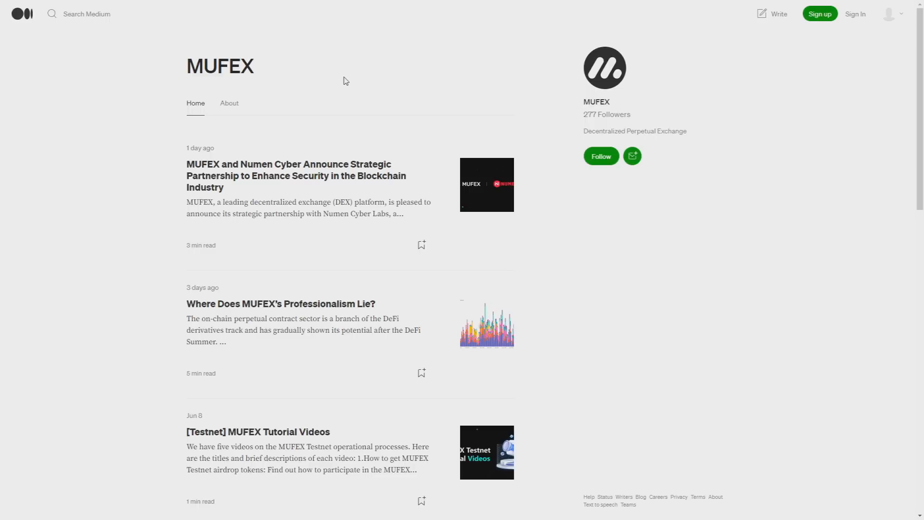
{"action": "mouse_move", "coordinate": [219, 145]}
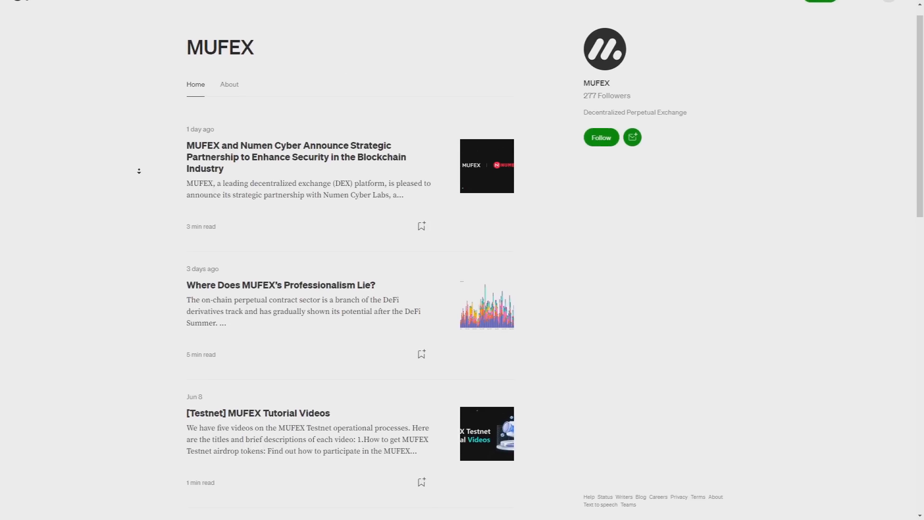
Step: Scroll through the MUFEX Medium post list down to the Testnet walkthrough
{"action": "scroll", "scroll_direction": "down", "scroll_amount": 3}
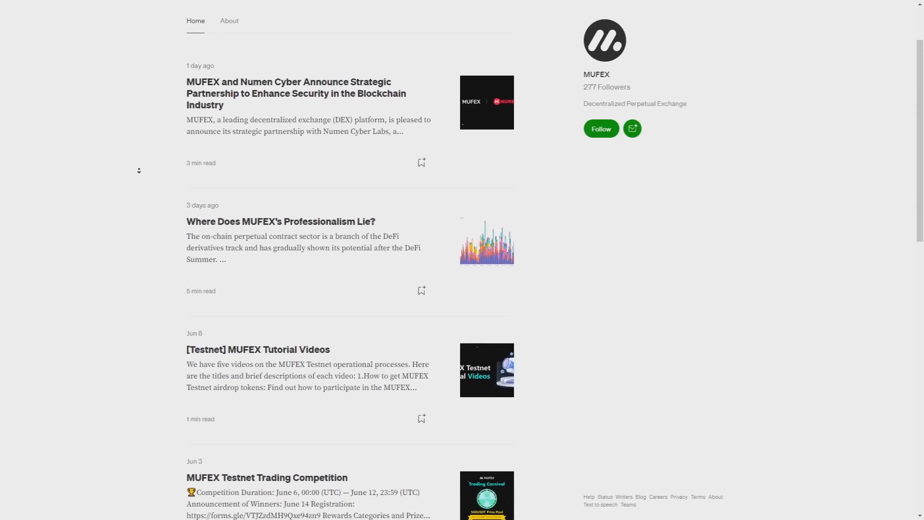
{"action": "scroll", "scroll_direction": "down", "scroll_amount": 3}
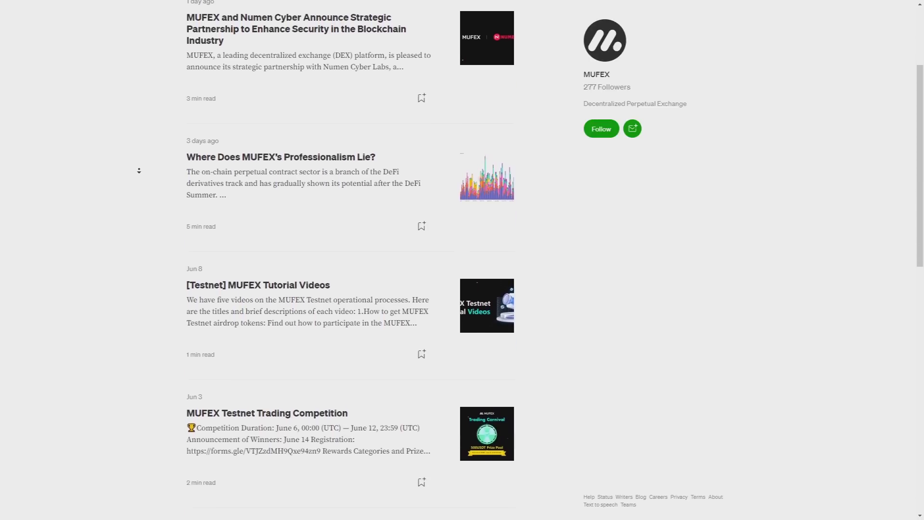
{"action": "scroll", "scroll_direction": "down", "scroll_amount": 3}
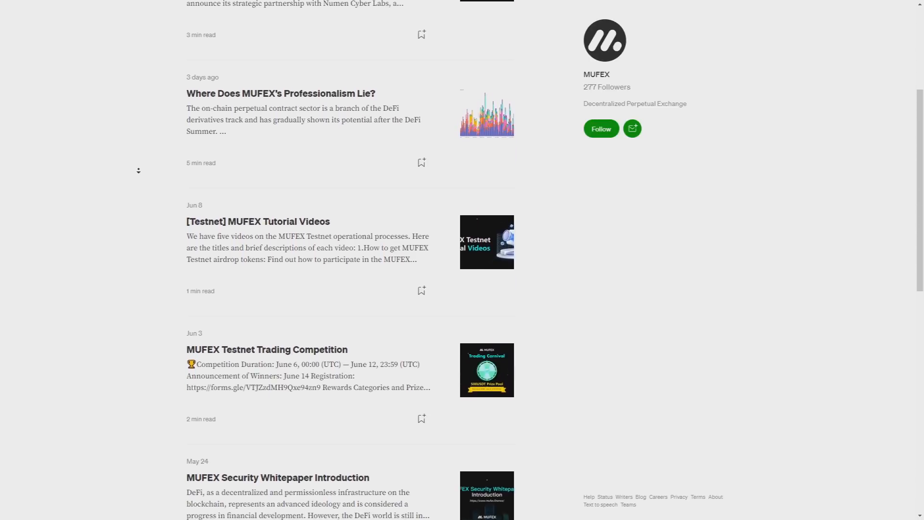
{"action": "scroll", "scroll_direction": "down", "scroll_amount": 3}
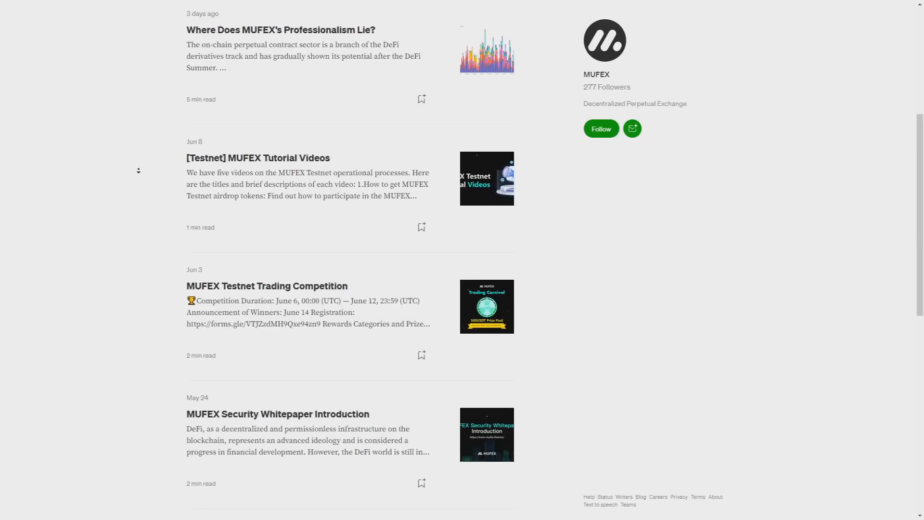
{"action": "scroll", "scroll_direction": "down", "scroll_amount": 3}
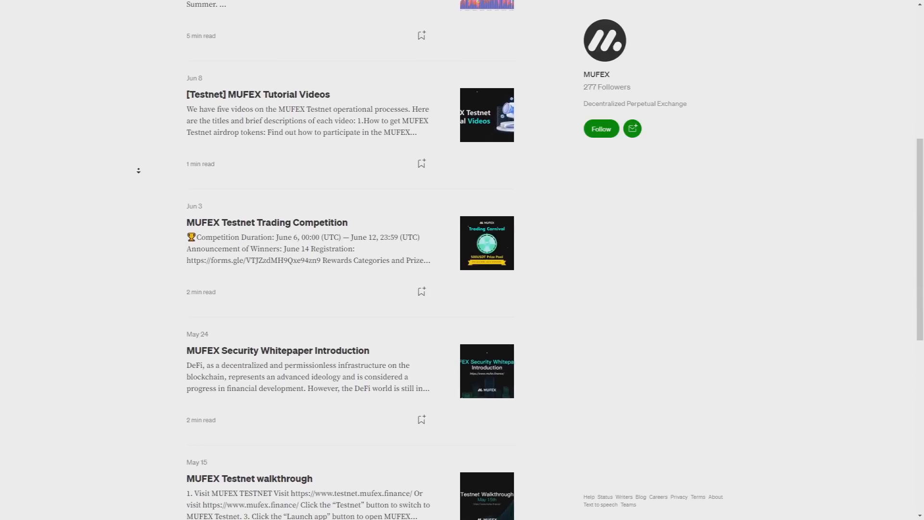
{"action": "scroll", "scroll_direction": "down", "scroll_amount": 3}
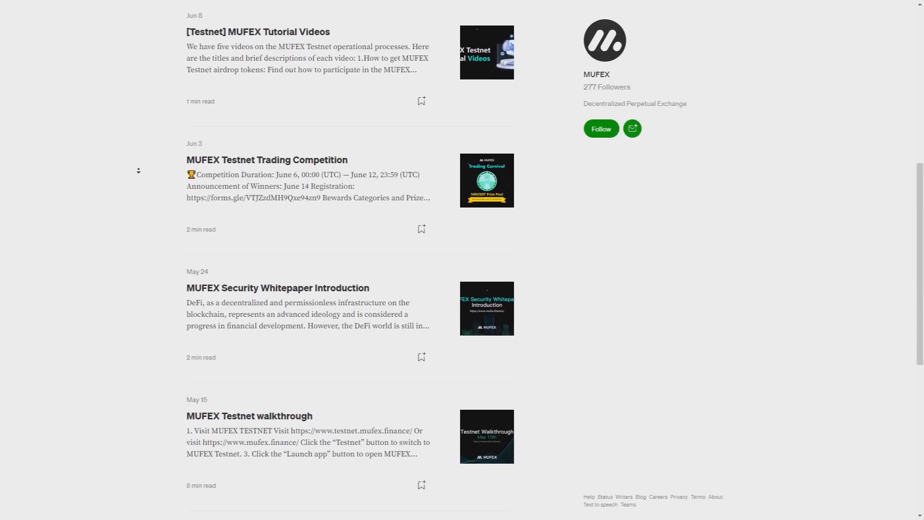
{"action": "scroll", "scroll_direction": "down", "scroll_amount": 3}
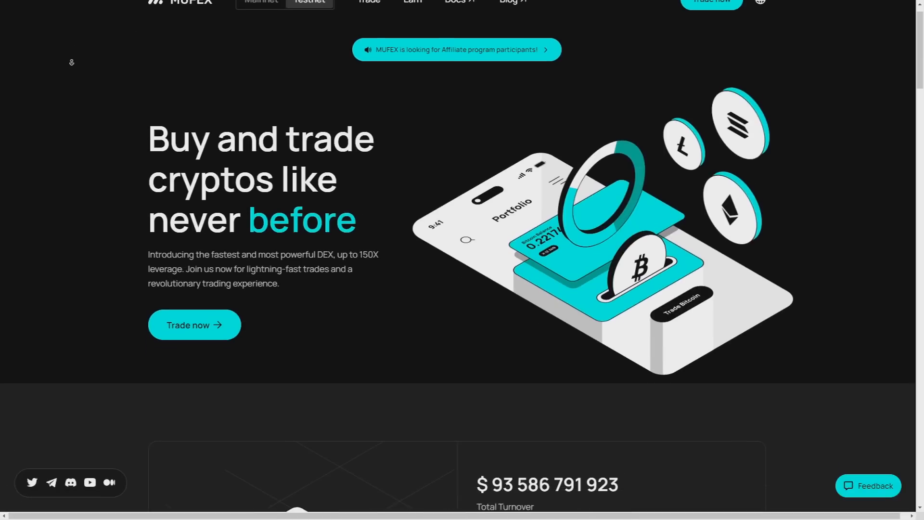
Step: Scroll past the updated Total Turnover stats to the Decentralized Perpetual Futures section
{"action": "scroll", "scroll_direction": "down", "scroll_amount": 3}
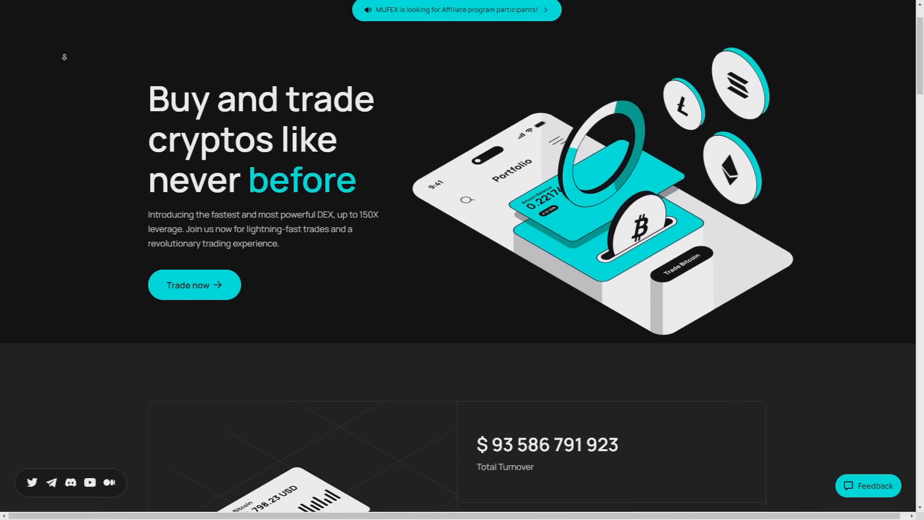
{"action": "scroll", "scroll_direction": "down", "scroll_amount": 3}
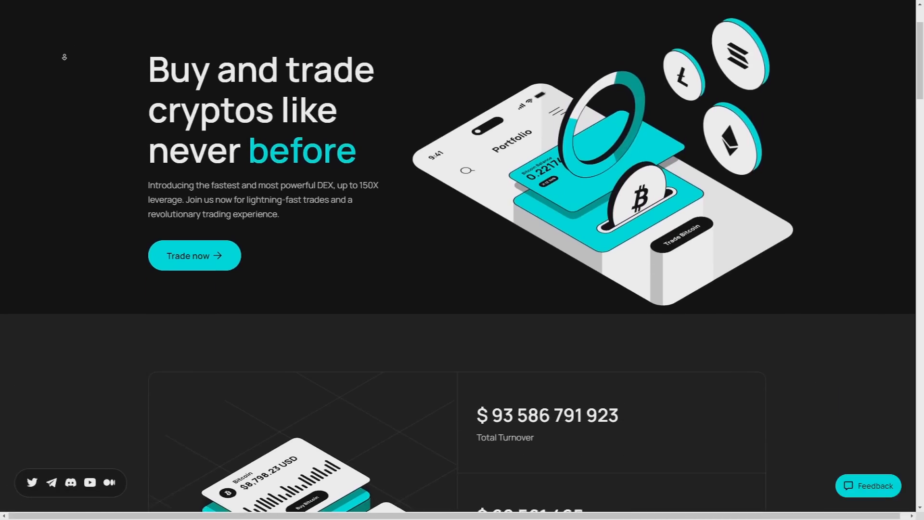
{"action": "scroll", "scroll_direction": "down", "scroll_amount": 3}
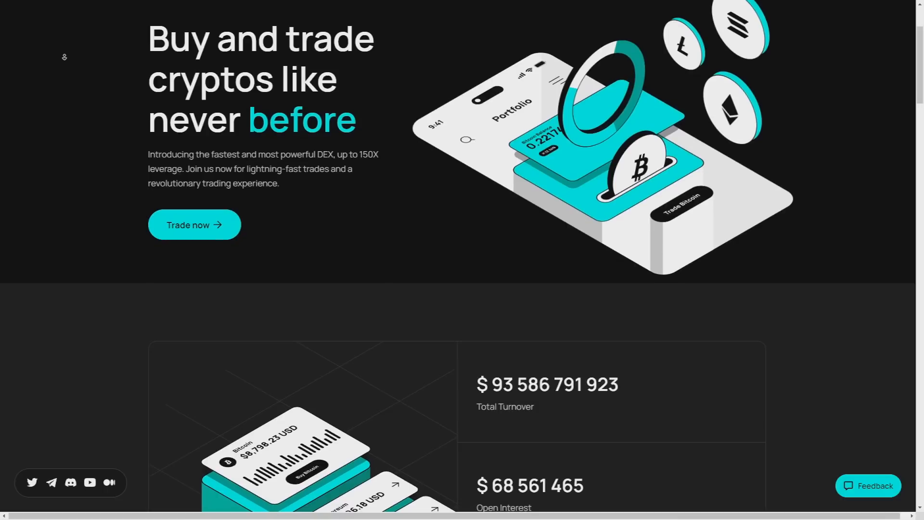
{"action": "scroll", "scroll_direction": "down", "scroll_amount": 3}
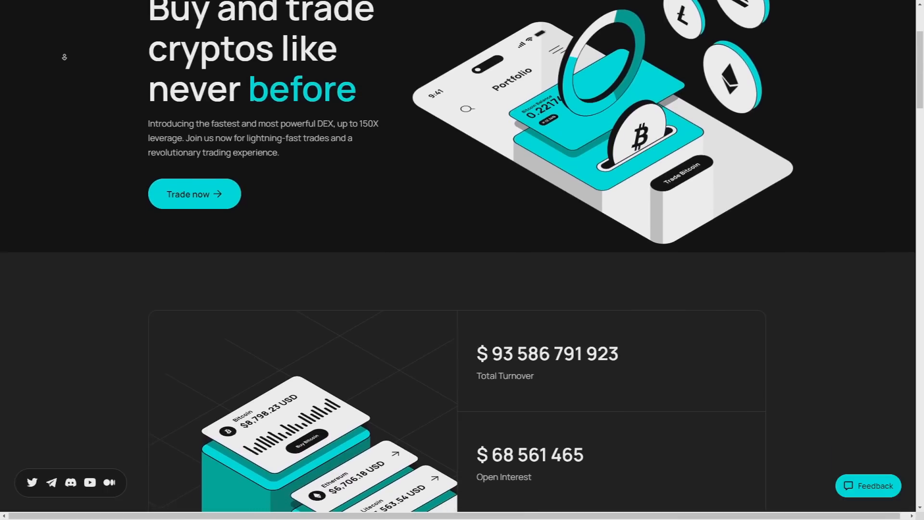
{"action": "scroll", "scroll_direction": "down", "scroll_amount": 3}
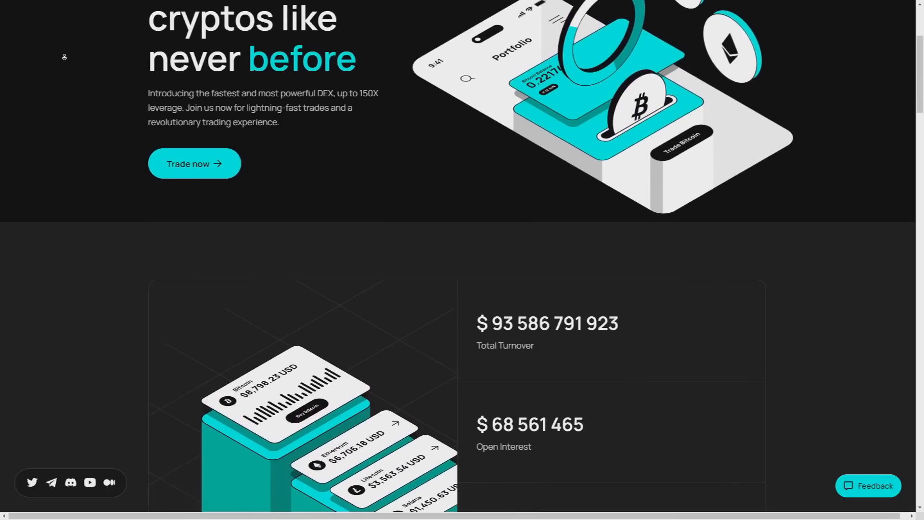
{"action": "scroll", "scroll_direction": "down", "scroll_amount": 3}
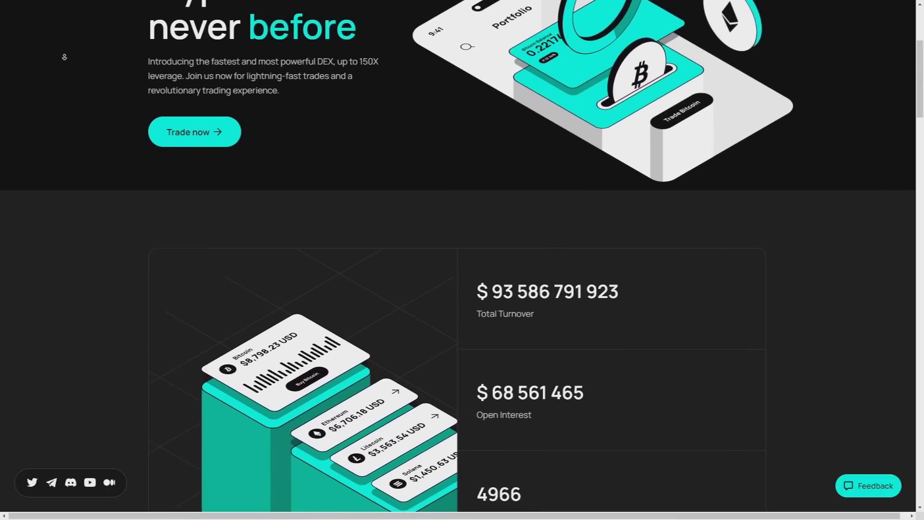
{"action": "scroll", "scroll_direction": "down", "scroll_amount": 3}
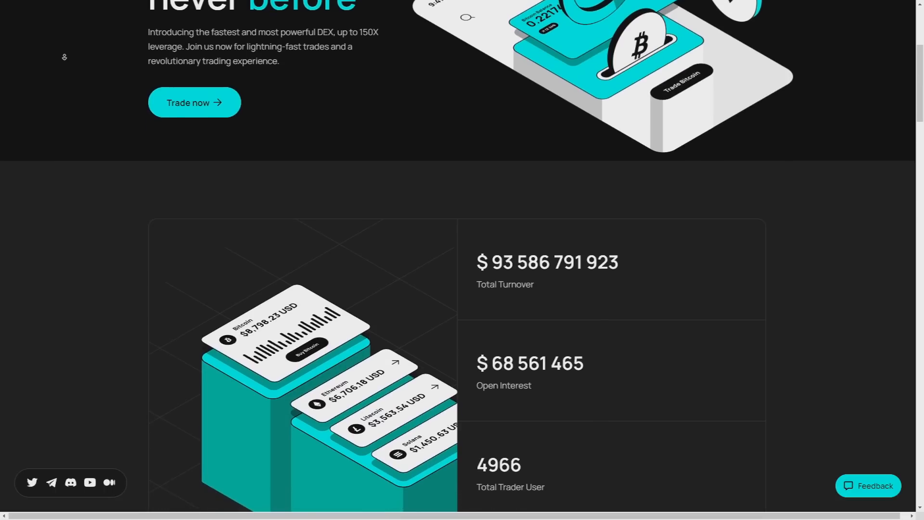
{"action": "scroll", "scroll_direction": "down", "scroll_amount": 3}
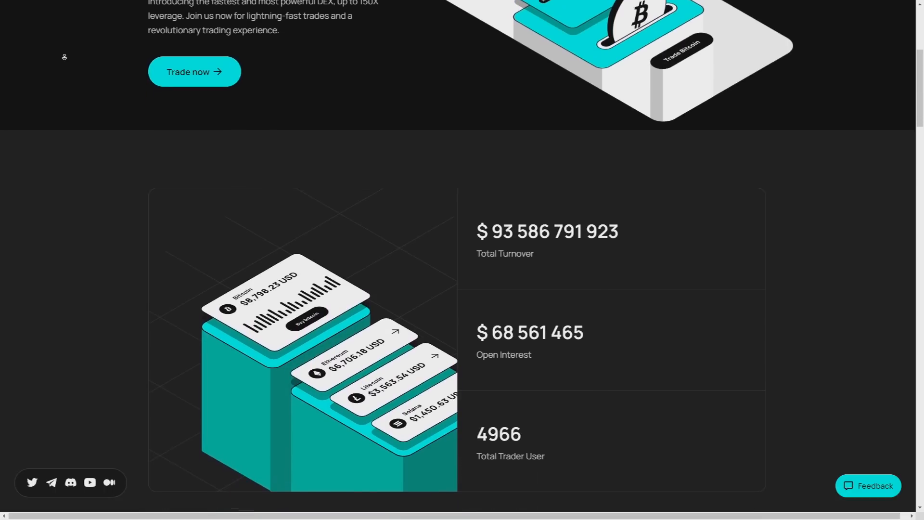
{"action": "scroll", "scroll_direction": "down", "scroll_amount": 3}
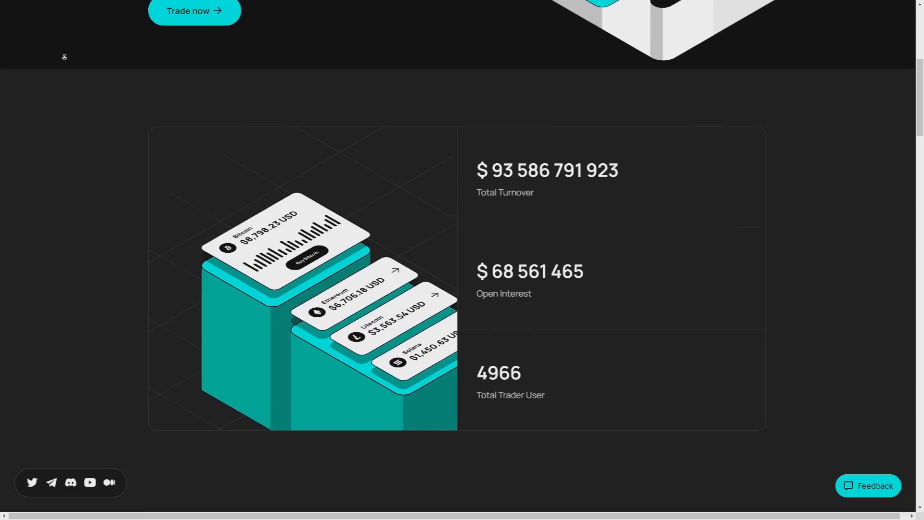
{"action": "scroll", "scroll_direction": "down", "scroll_amount": 3}
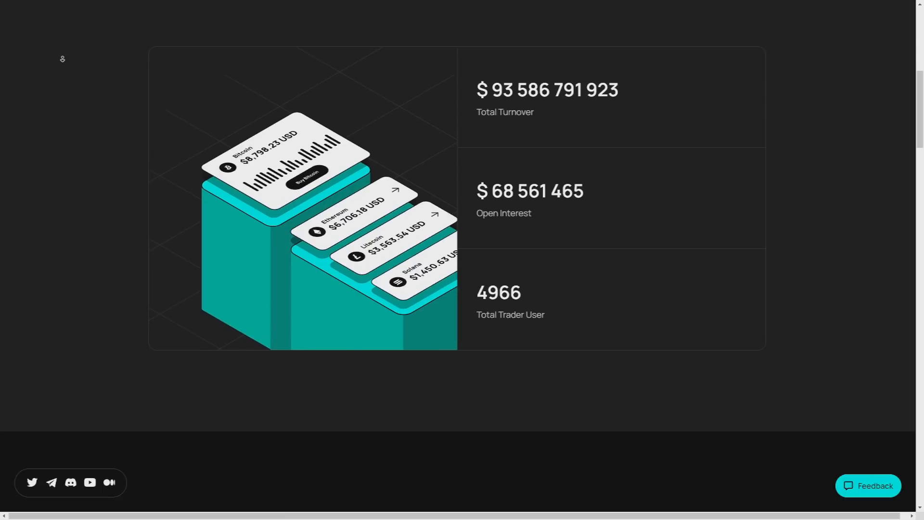
{"action": "scroll", "scroll_direction": "down", "scroll_amount": 3}
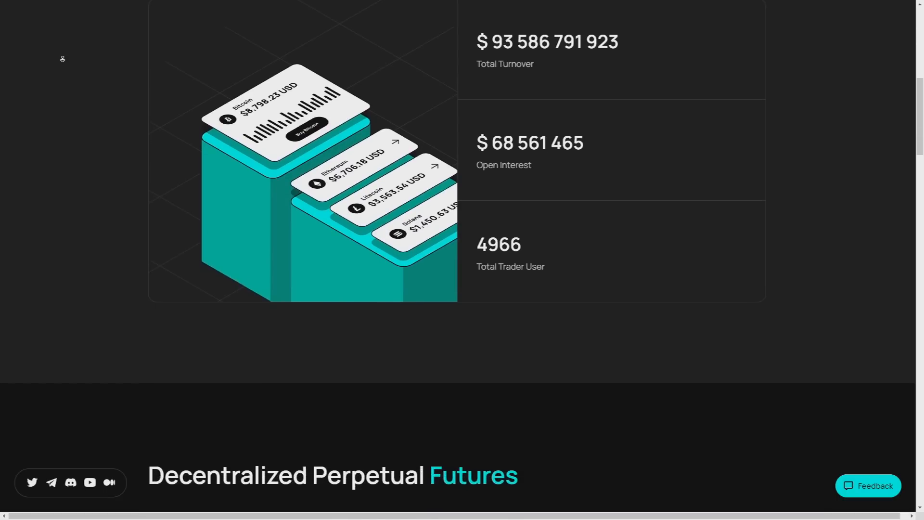
{"action": "scroll", "scroll_direction": "down", "scroll_amount": 3}
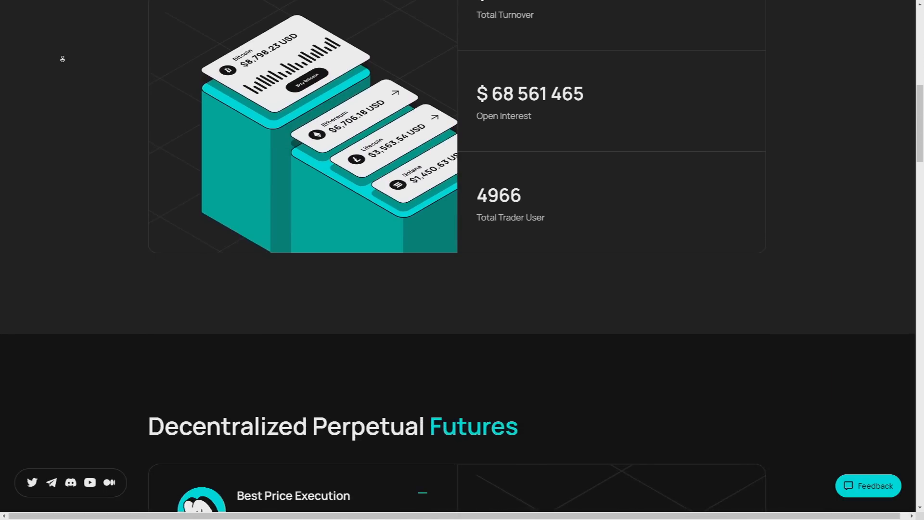
{"action": "scroll", "scroll_direction": "down", "scroll_amount": 3}
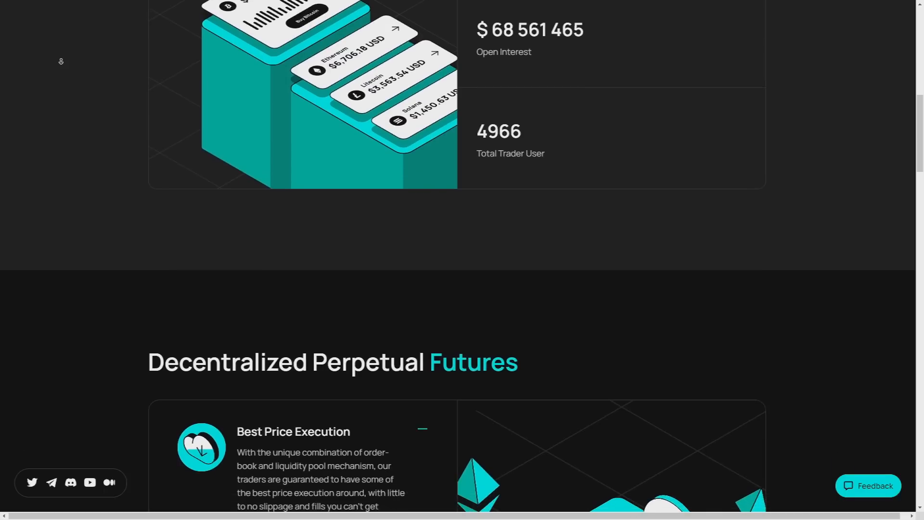
{"action": "scroll", "scroll_direction": "down", "scroll_amount": 3}
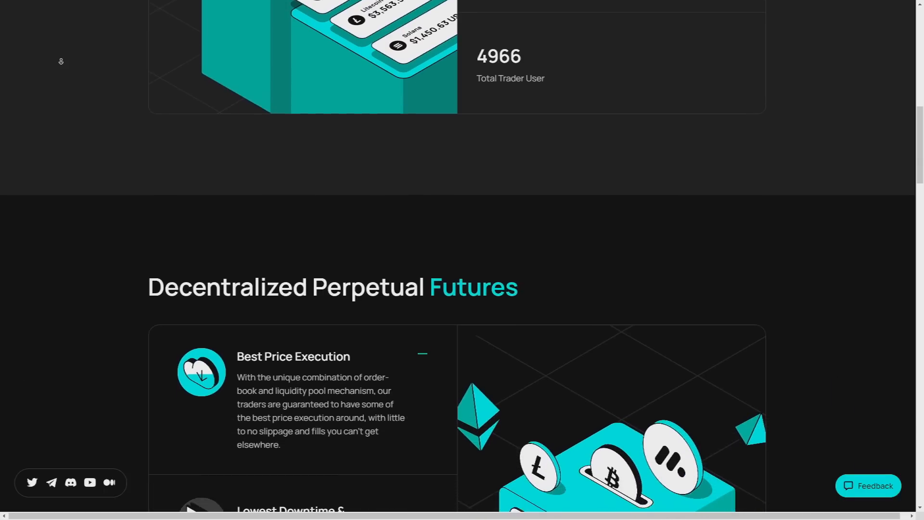
{"action": "scroll", "scroll_direction": "down", "scroll_amount": 3}
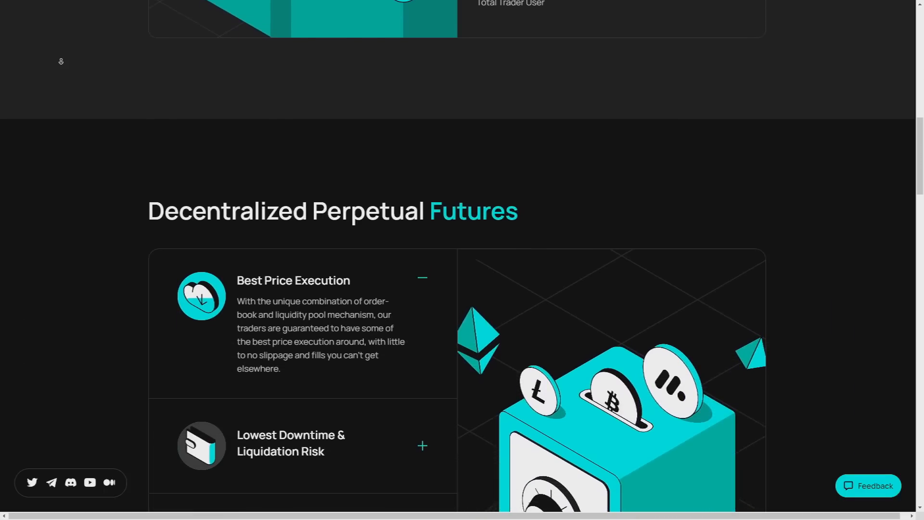
{"action": "scroll", "scroll_direction": "down", "scroll_amount": 3}
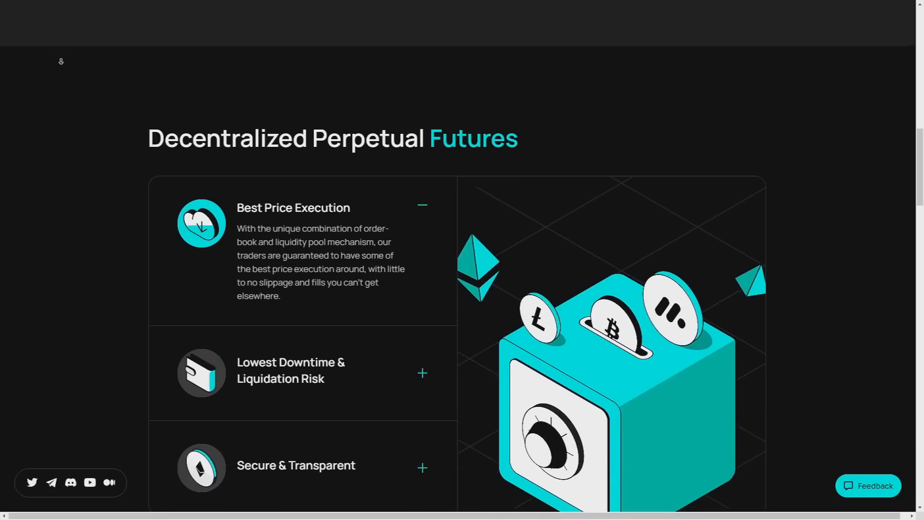
Step: Scroll through Why MUFEX to the 'simpler and most secured way to connect' banner
{"action": "scroll", "scroll_direction": "up", "scroll_amount": 3}
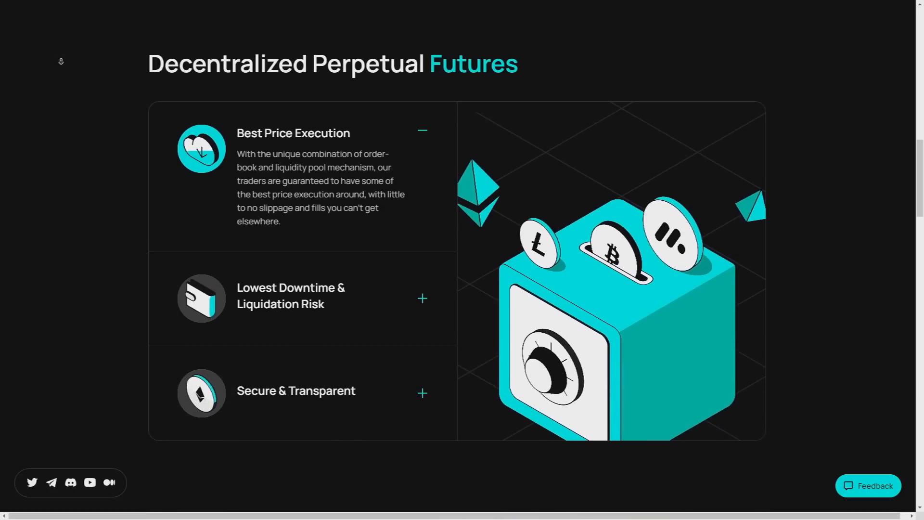
{"action": "scroll", "scroll_direction": "down", "scroll_amount": 3}
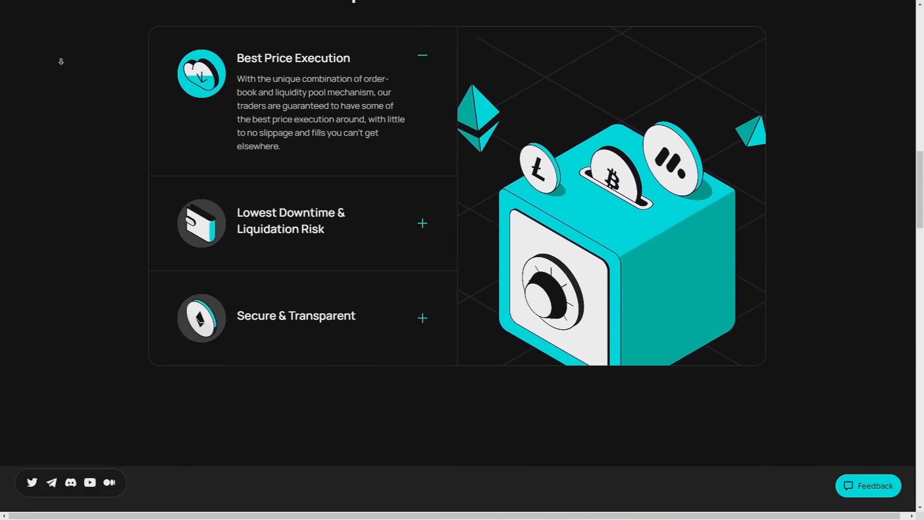
{"action": "scroll", "scroll_direction": "down", "scroll_amount": 3}
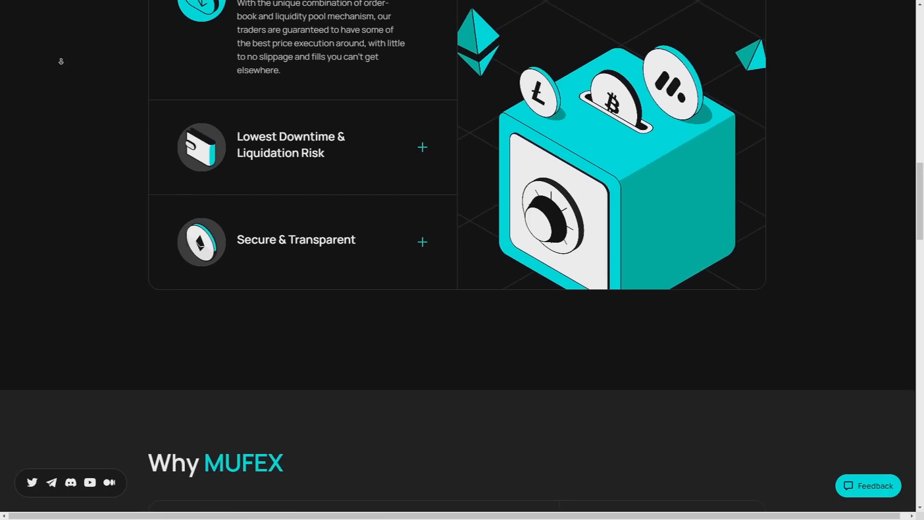
{"action": "scroll", "scroll_direction": "down", "scroll_amount": 3}
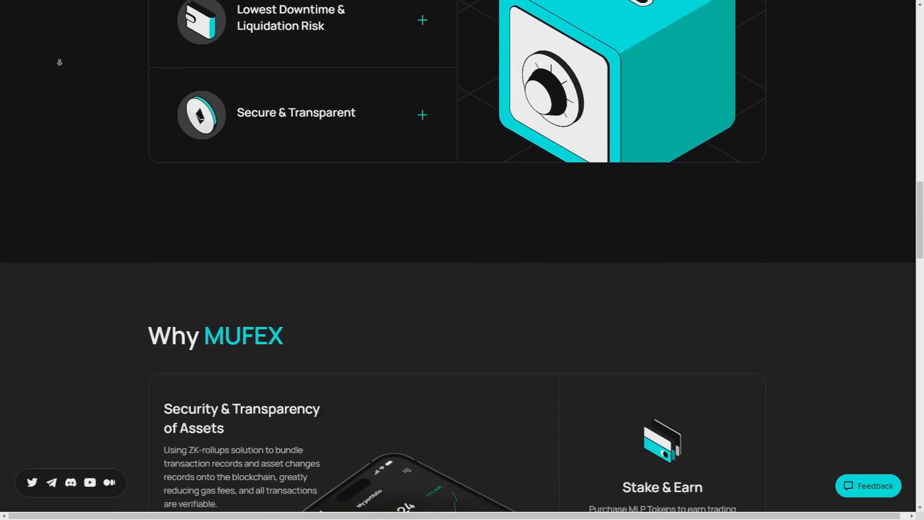
{"action": "scroll", "scroll_direction": "down", "scroll_amount": 3}
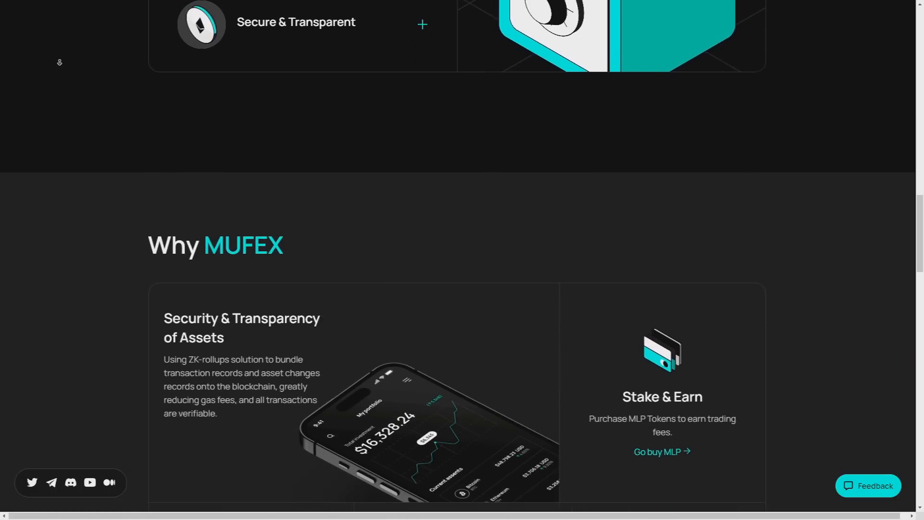
{"action": "scroll", "scroll_direction": "down", "scroll_amount": 3}
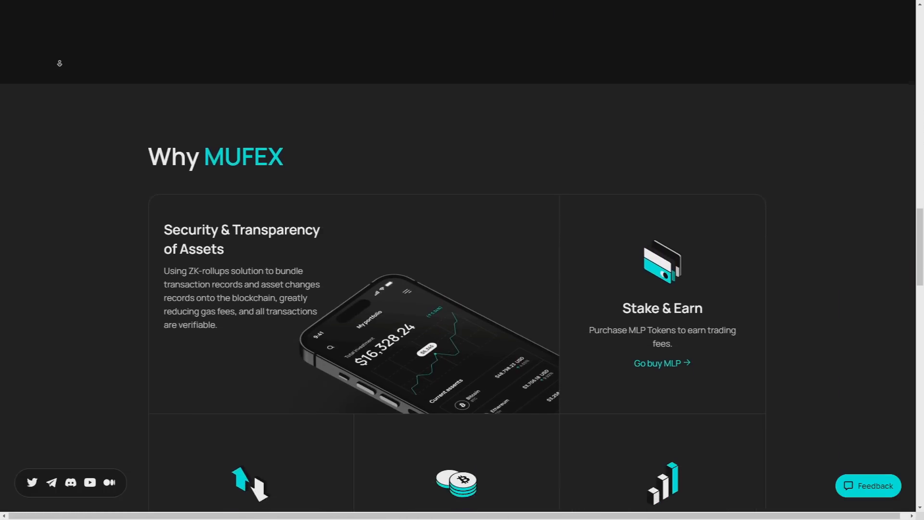
{"action": "scroll", "scroll_direction": "down", "scroll_amount": 3}
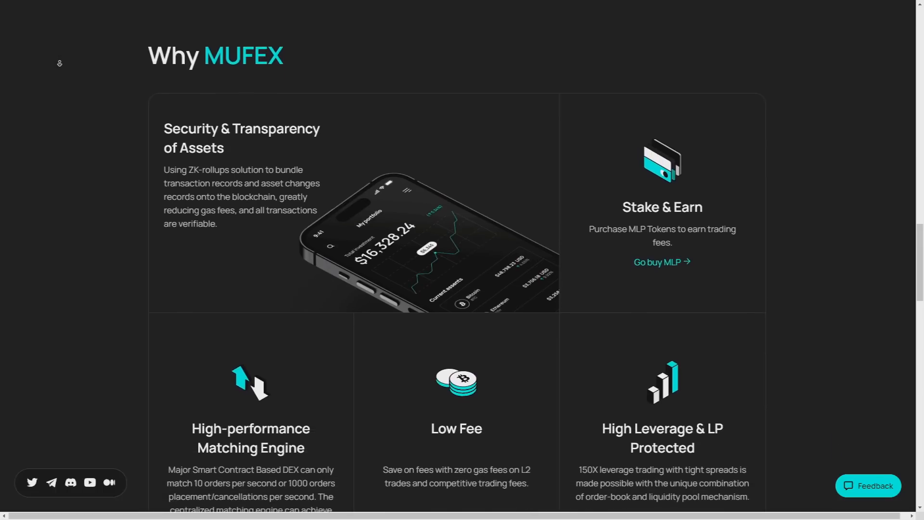
{"action": "scroll", "scroll_direction": "down", "scroll_amount": 3}
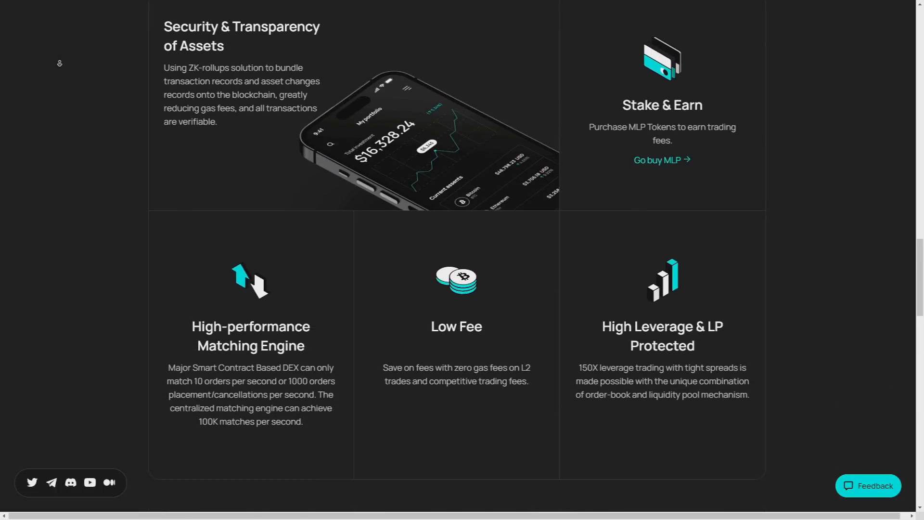
{"action": "scroll", "scroll_direction": "down", "scroll_amount": 3}
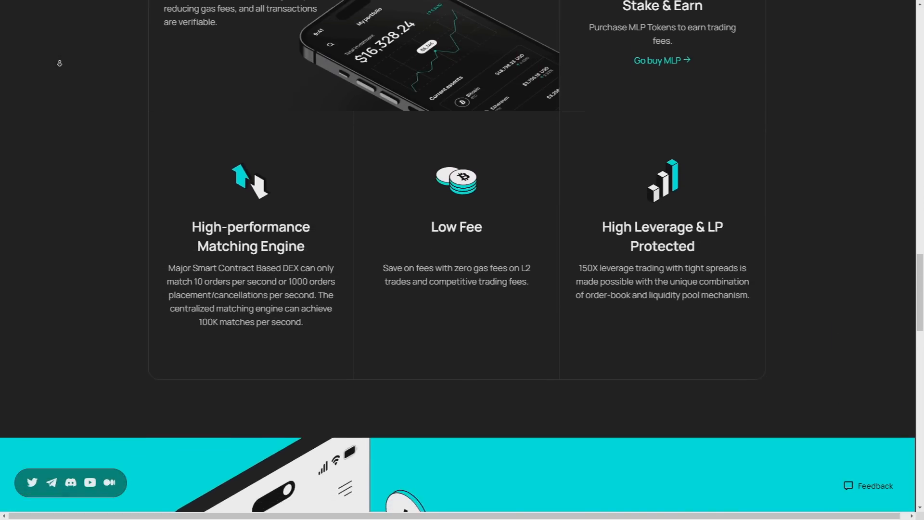
{"action": "scroll", "scroll_direction": "down", "scroll_amount": 3}
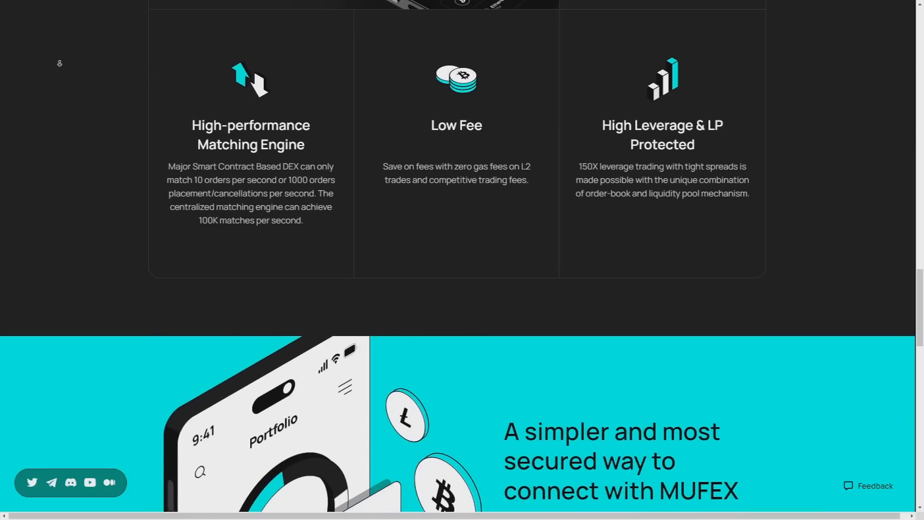
{"action": "scroll", "scroll_direction": "down", "scroll_amount": 3}
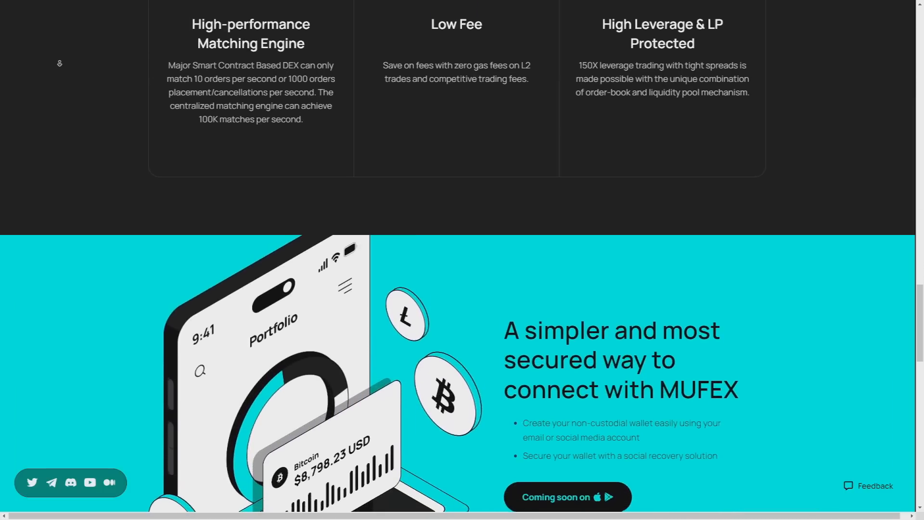
{"action": "scroll", "scroll_direction": "down", "scroll_amount": 3}
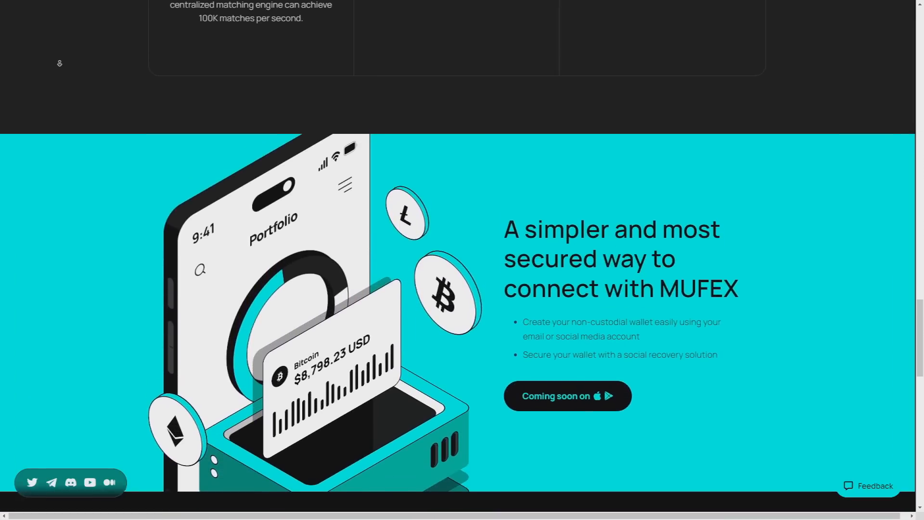
Step: Scroll past the 2023 roadmap and partner logos to the footer links
{"action": "scroll", "scroll_direction": "down", "scroll_amount": 3}
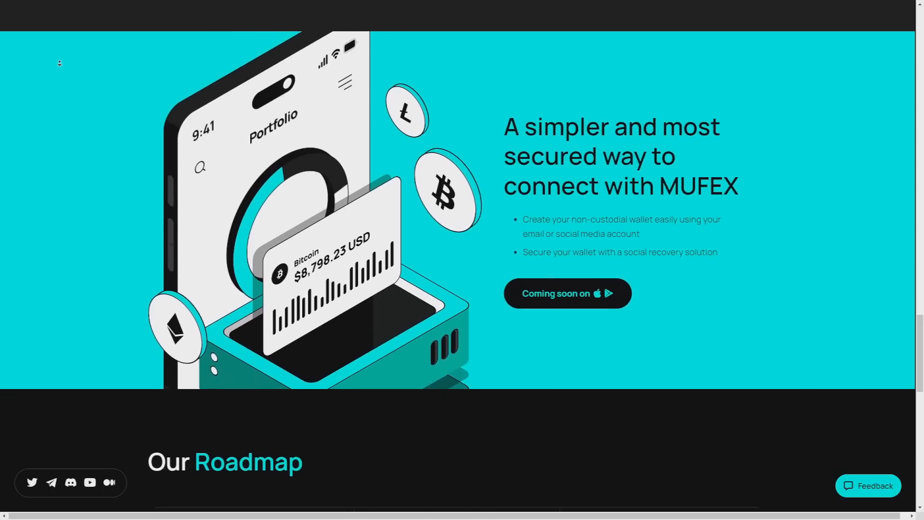
{"action": "scroll", "scroll_direction": "down", "scroll_amount": 3}
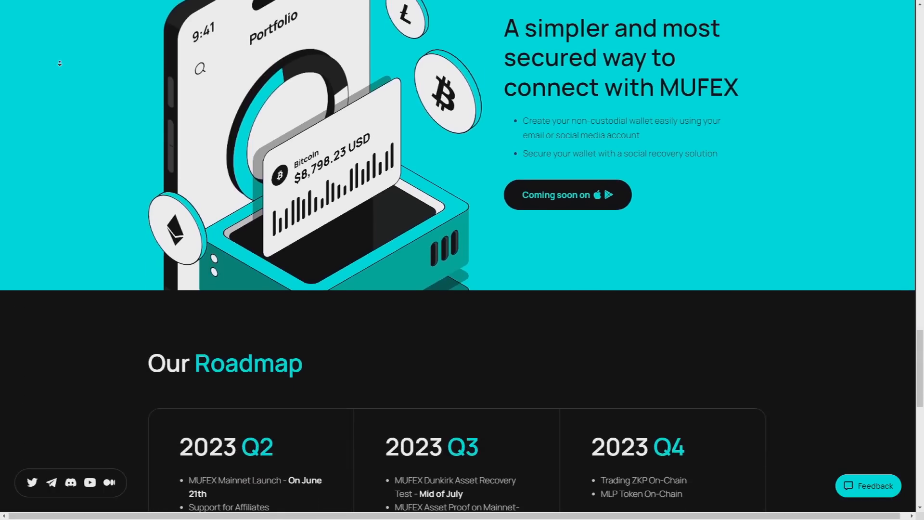
{"action": "scroll", "scroll_direction": "down", "scroll_amount": 3}
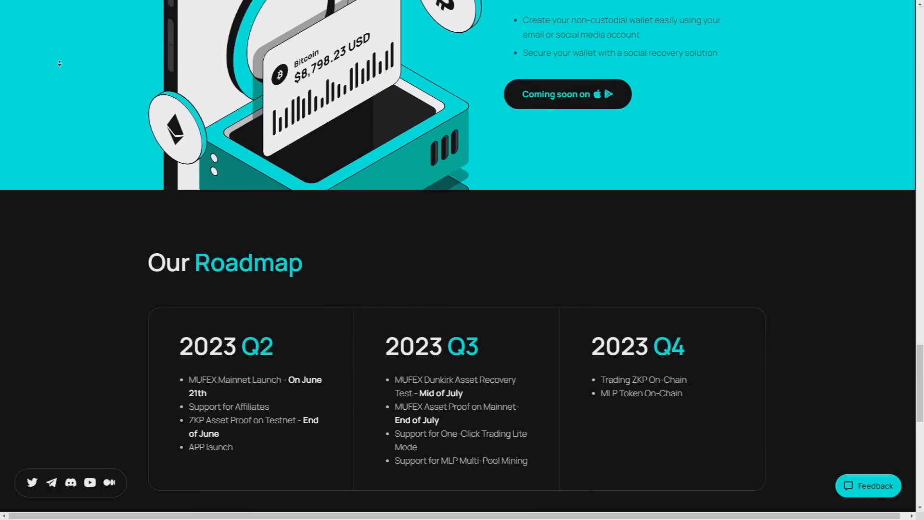
{"action": "scroll", "scroll_direction": "down", "scroll_amount": 3}
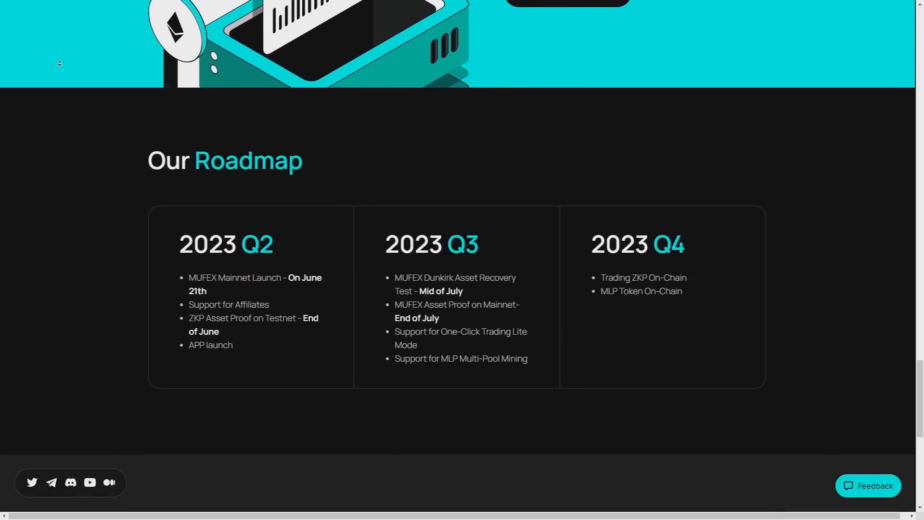
{"action": "scroll", "scroll_direction": "down", "scroll_amount": 3}
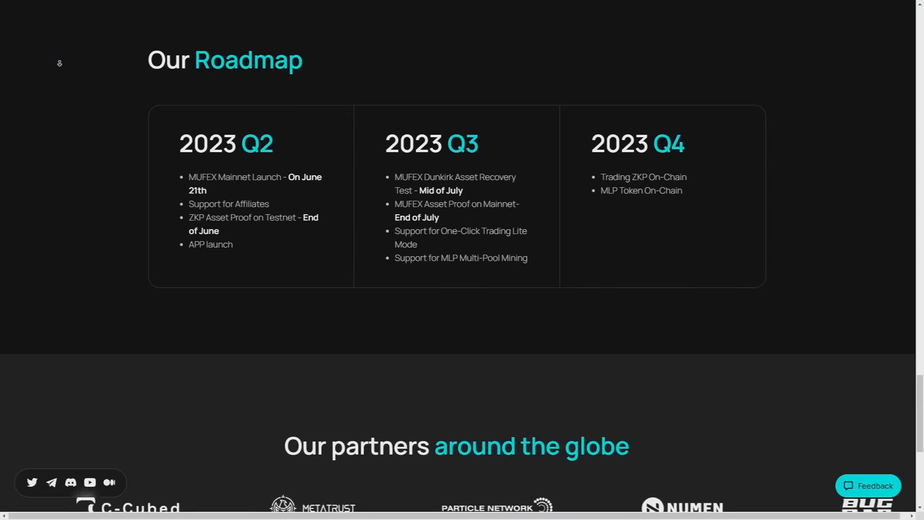
{"action": "scroll", "scroll_direction": "down", "scroll_amount": 3}
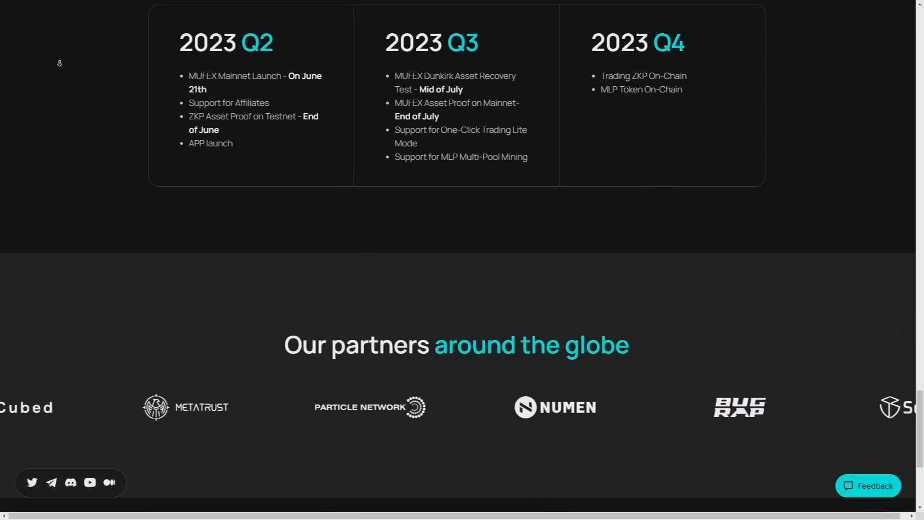
{"action": "scroll", "scroll_direction": "down", "scroll_amount": 3}
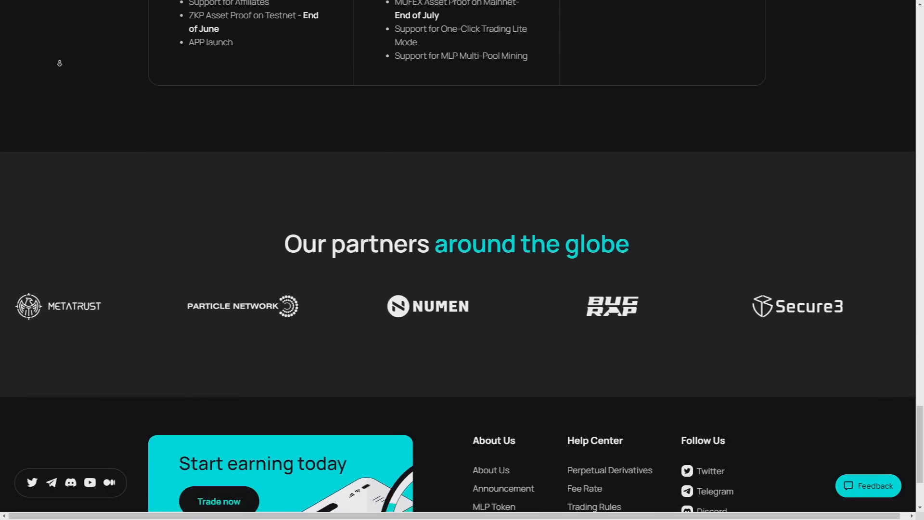
{"action": "scroll", "scroll_direction": "down", "scroll_amount": 3}
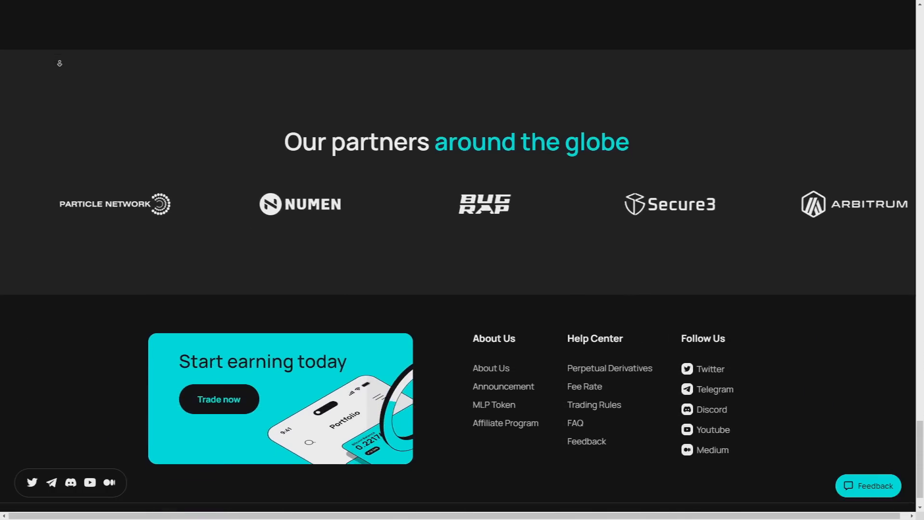
{"action": "scroll", "scroll_direction": "down", "scroll_amount": 3}
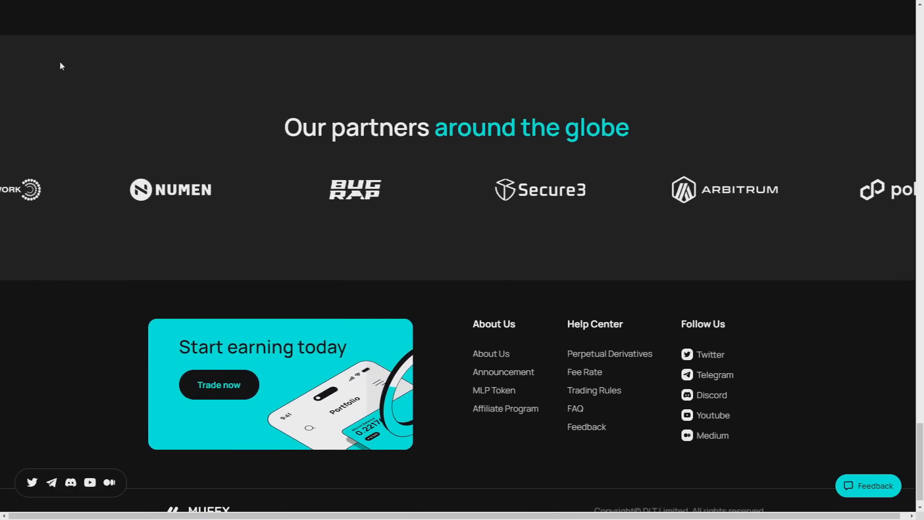